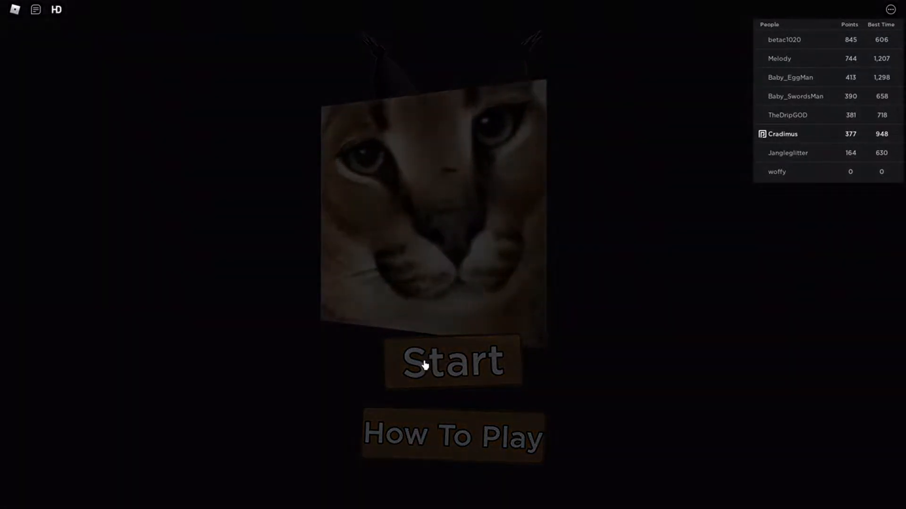
Step: Start the Floppa game from the title screen to reach the private lobby
{"action": "left_click", "coordinate": [453, 362]}
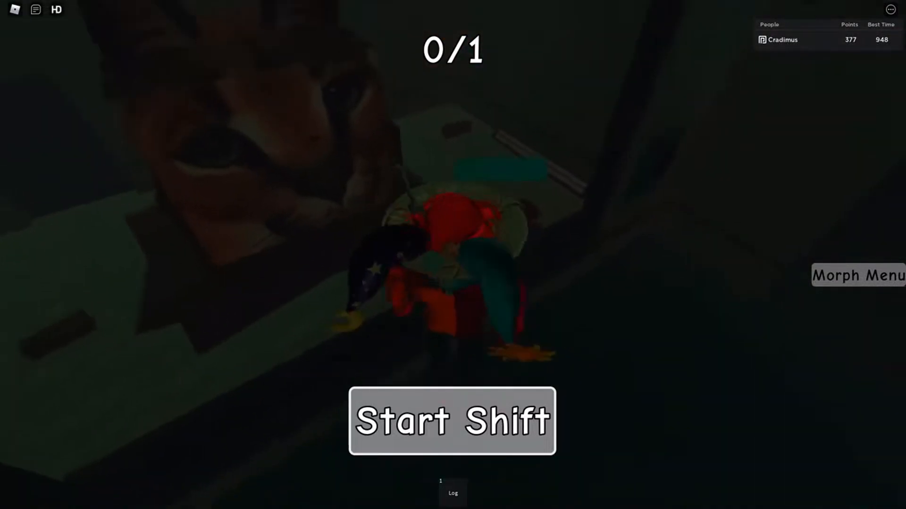
Step: Start a shift and wait in the foggy shared player lobby
{"action": "left_click", "coordinate": [452, 420]}
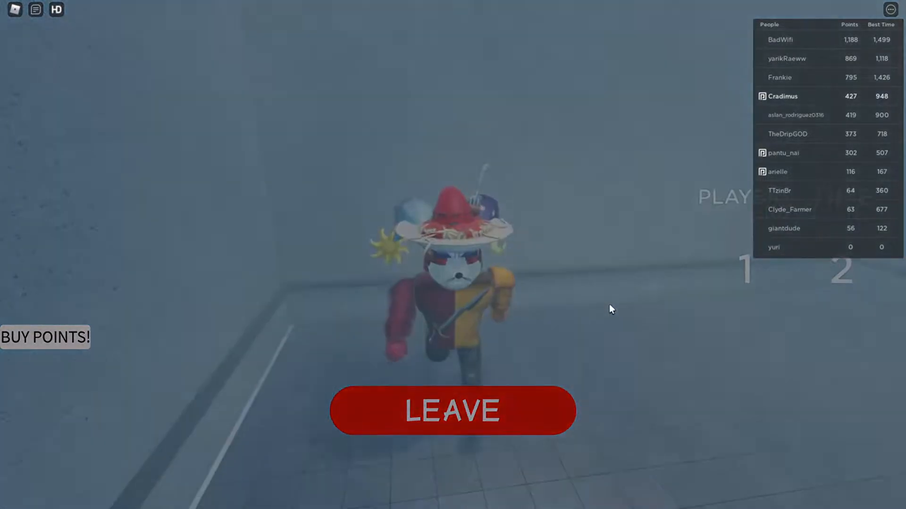
{"action": "left_click", "coordinate": [452, 411]}
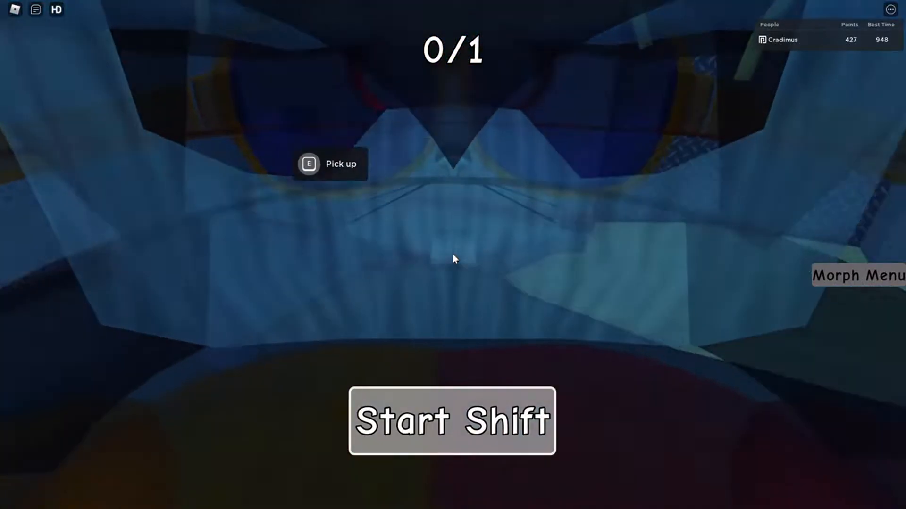
{"action": "mouse_move", "coordinate": [453, 259]}
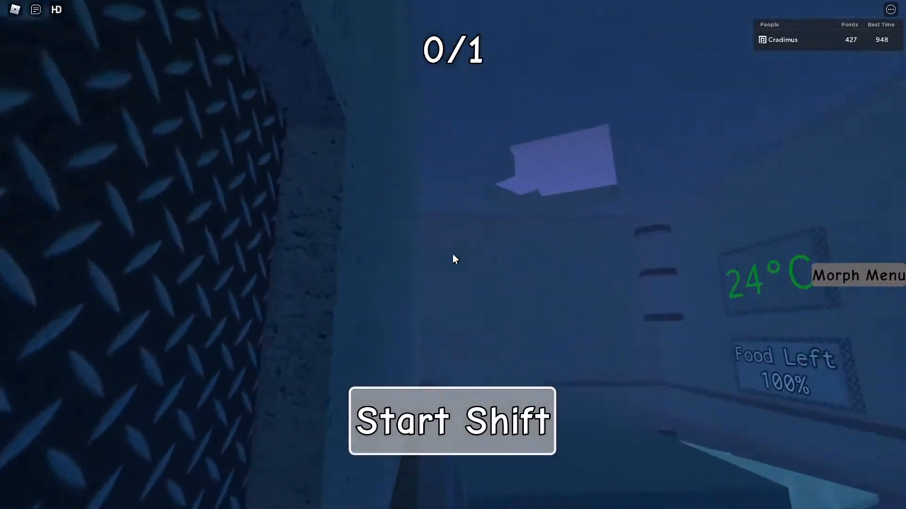
{"action": "mouse_move", "coordinate": [453, 259]}
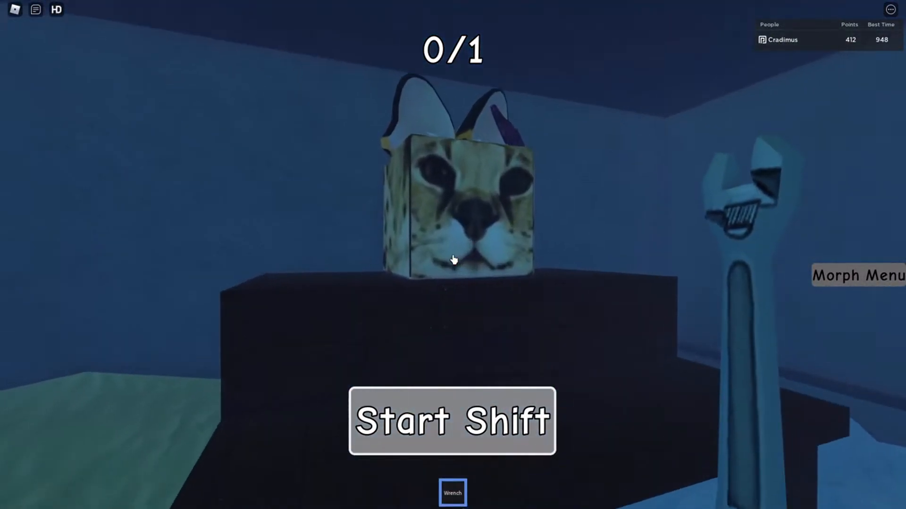
{"action": "mouse_move", "coordinate": [453, 259]}
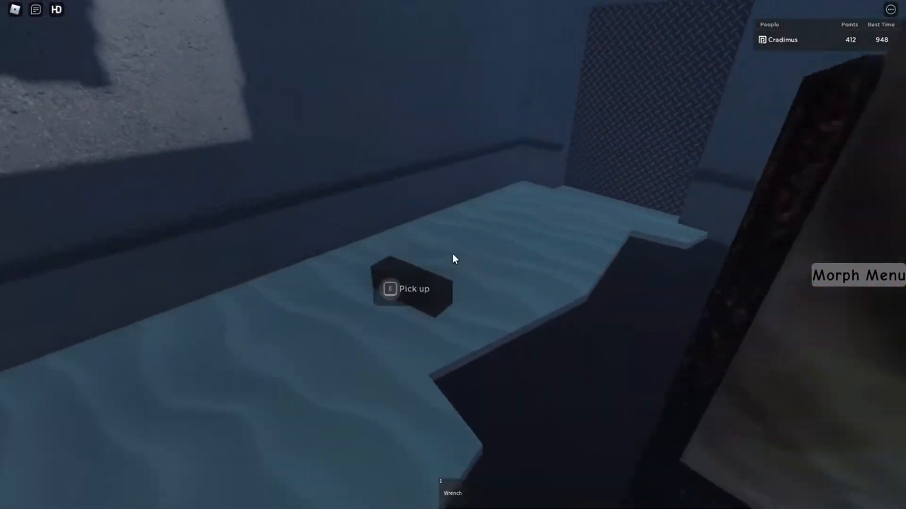
{"action": "mouse_move", "coordinate": [454, 259]}
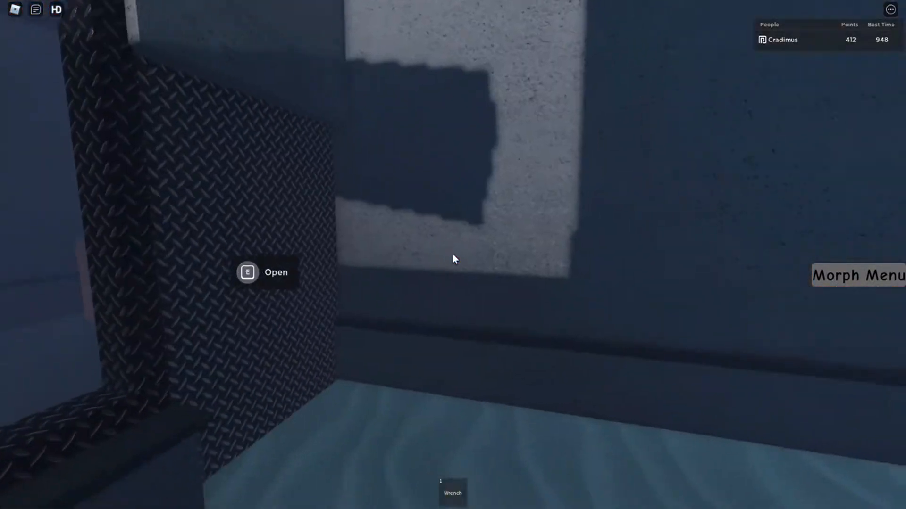